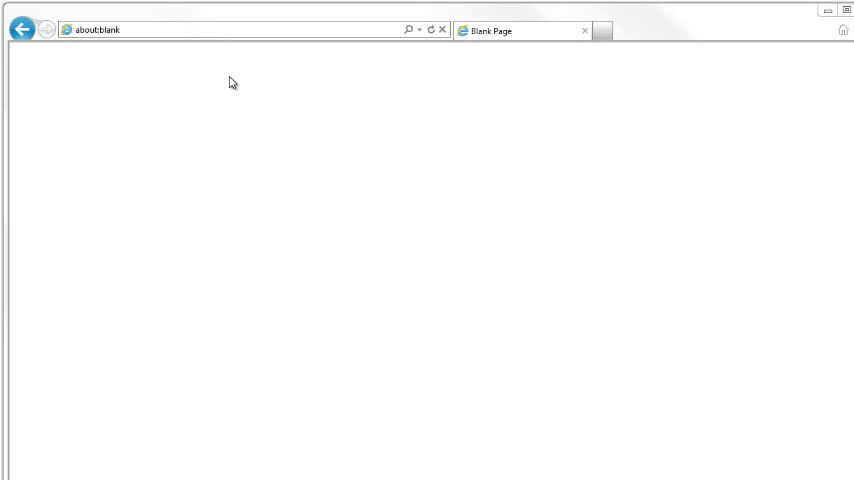
# - Go to myakitio.com to reach the Find Your Personal Cloud page
pyautogui.write('myakitio.com')
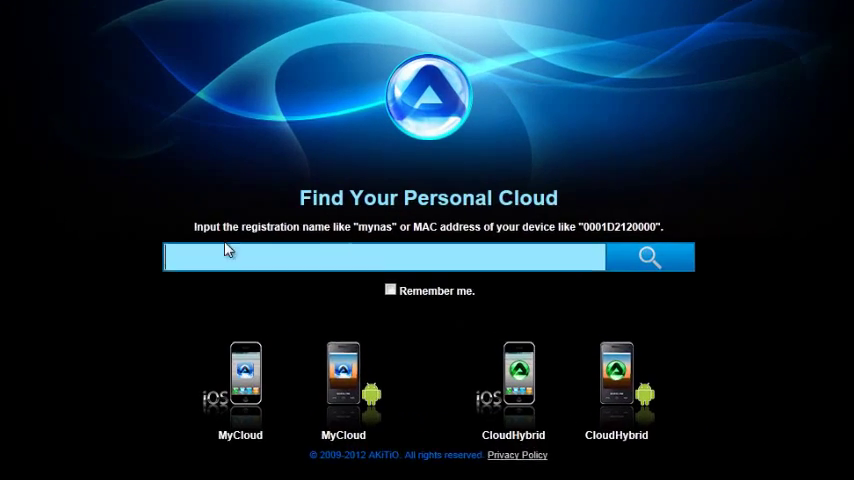
# - Search for the device with MAC address 0001d2120124 to reach its login page
pyautogui.write('0001d2120124')
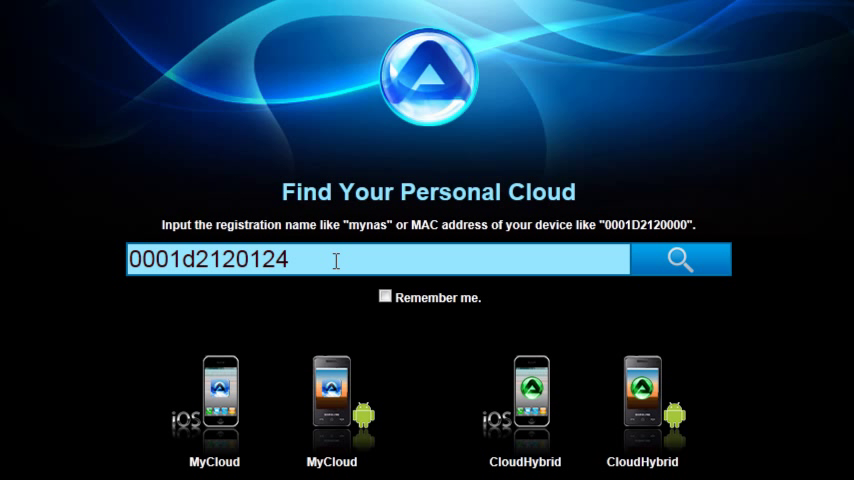
pyautogui.moveTo(660, 270)
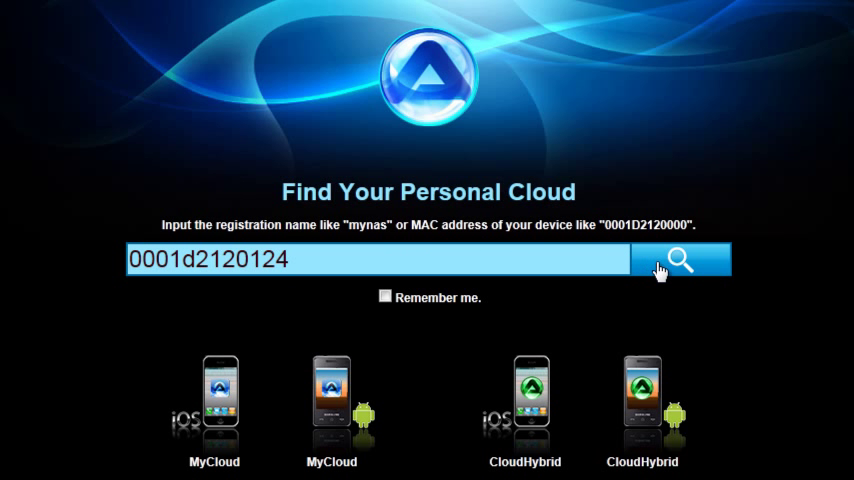
pyautogui.click(681, 259)
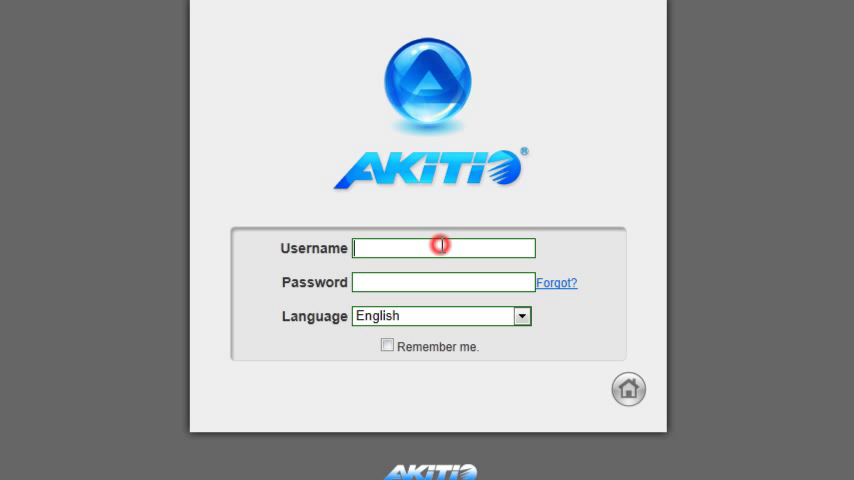
# - Sign in to the network drive with username admin and its password
pyautogui.write('admin')
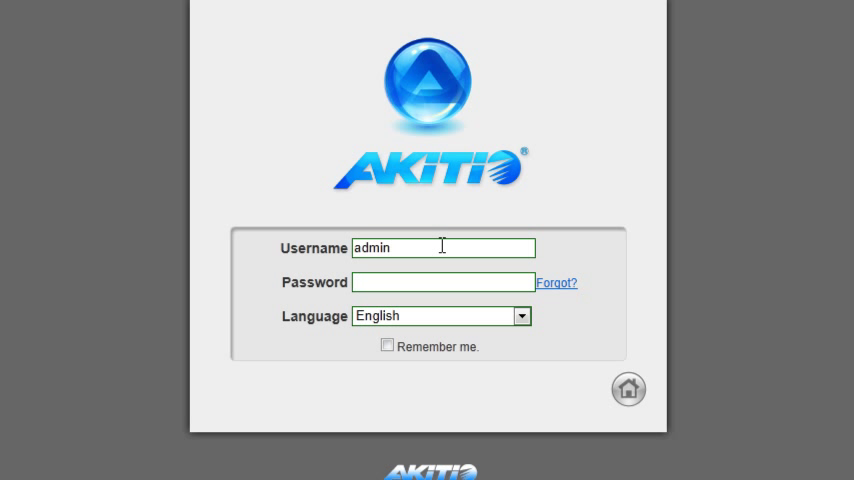
pyautogui.moveTo(455, 275)
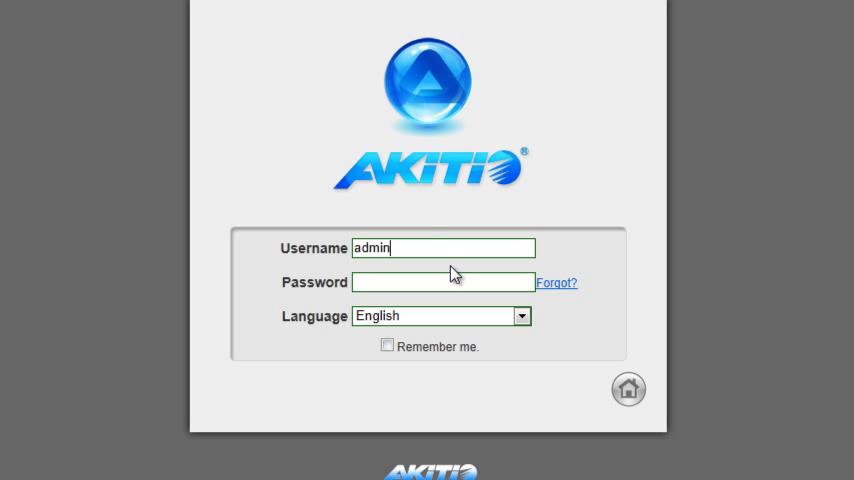
pyautogui.click(443, 282)
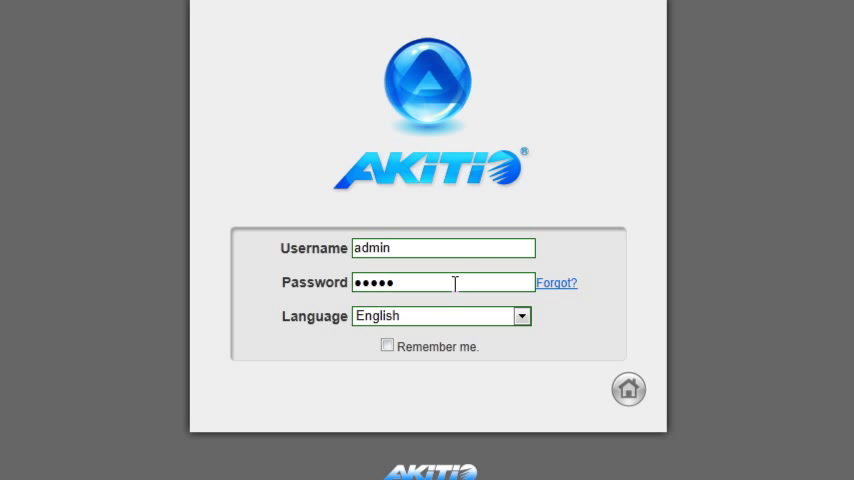
pyautogui.click(628, 388)
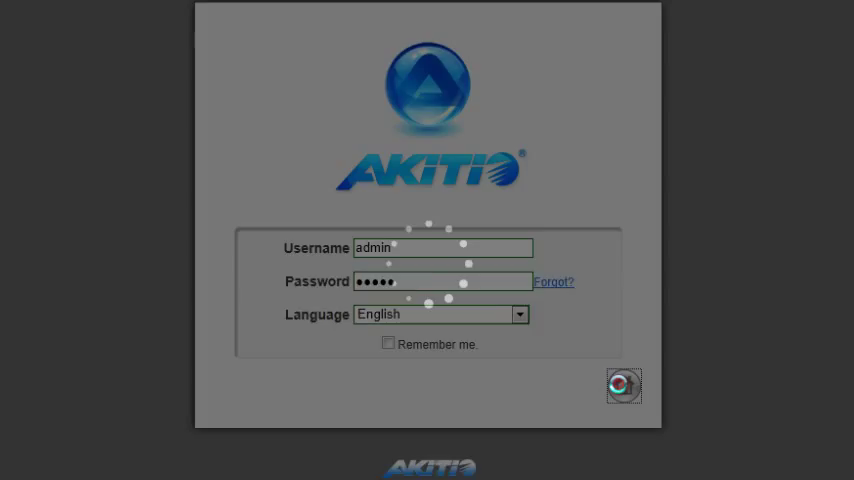